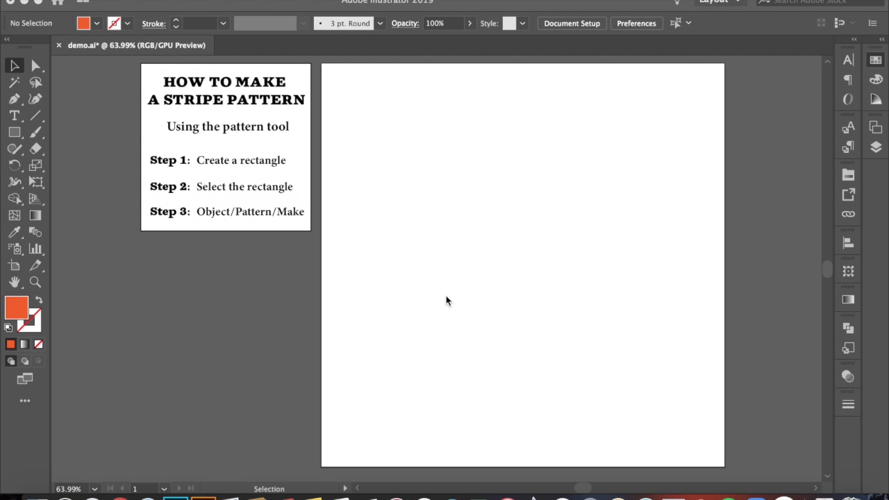
{"action": "mouse_move", "coordinate": [402, 218]}
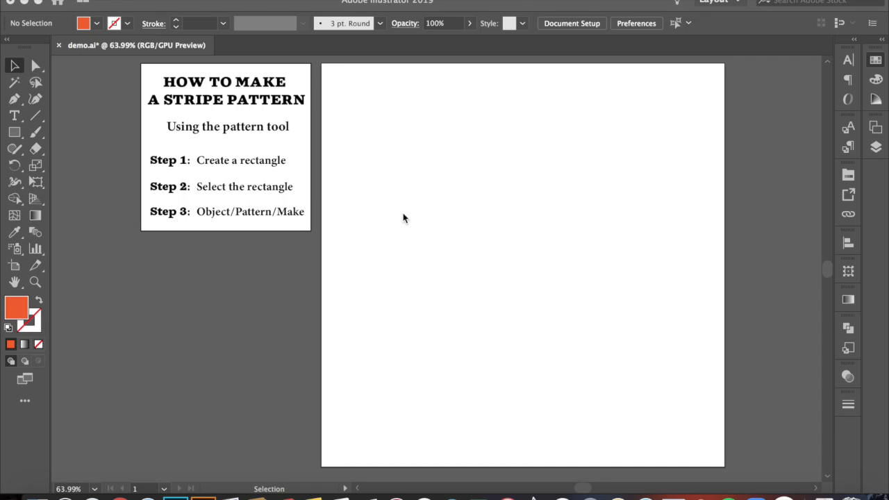
{"action": "mouse_move", "coordinate": [223, 118]}
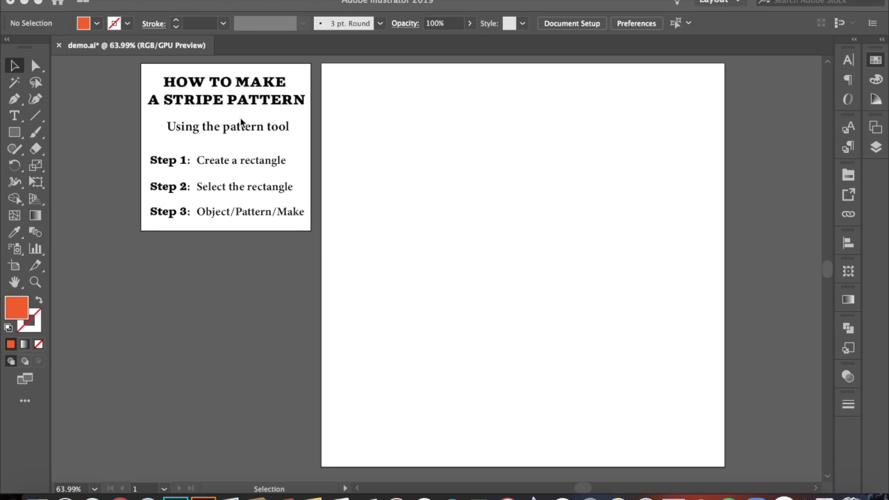
{"action": "mouse_move", "coordinate": [213, 126]}
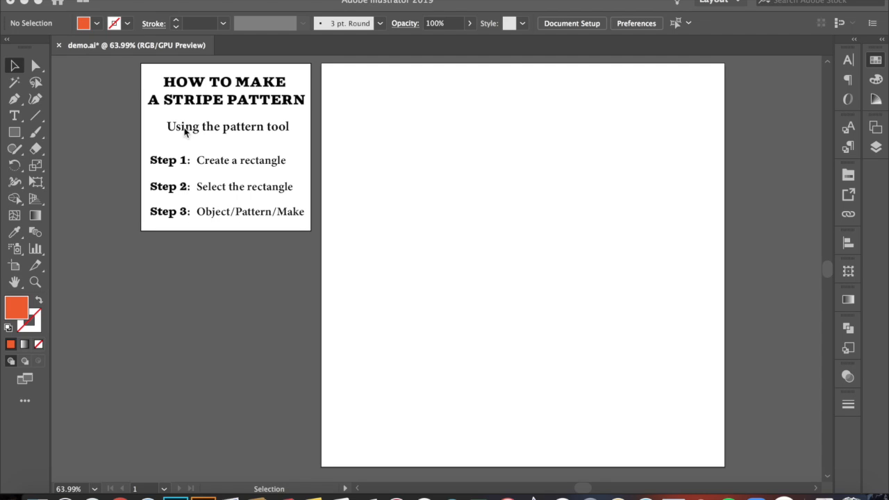
{"action": "mouse_move", "coordinate": [174, 222]}
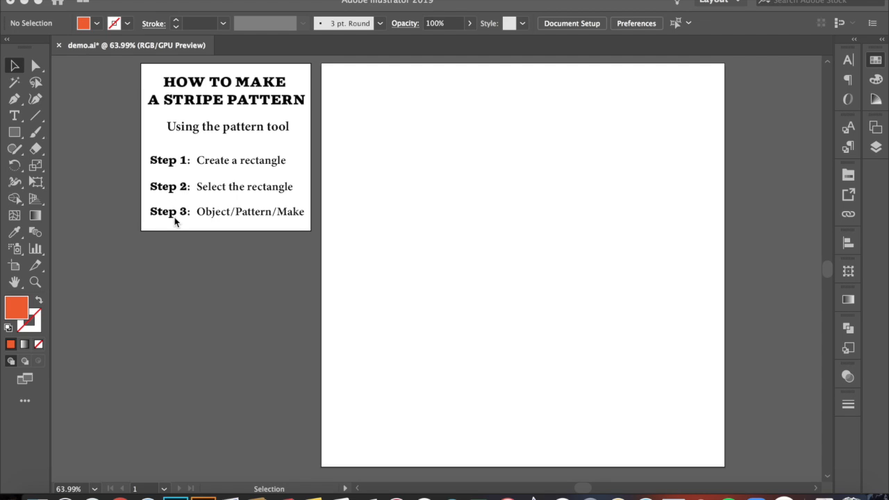
{"action": "mouse_move", "coordinate": [223, 164]}
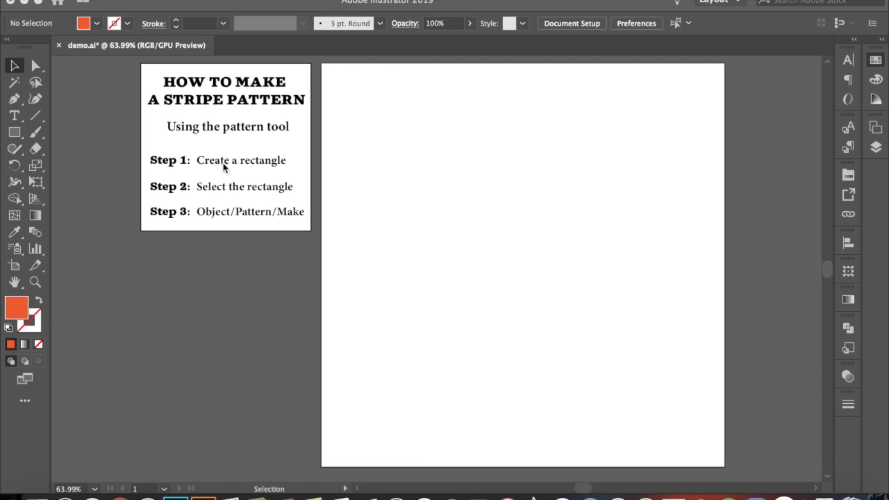
{"action": "mouse_move", "coordinate": [20, 66]}
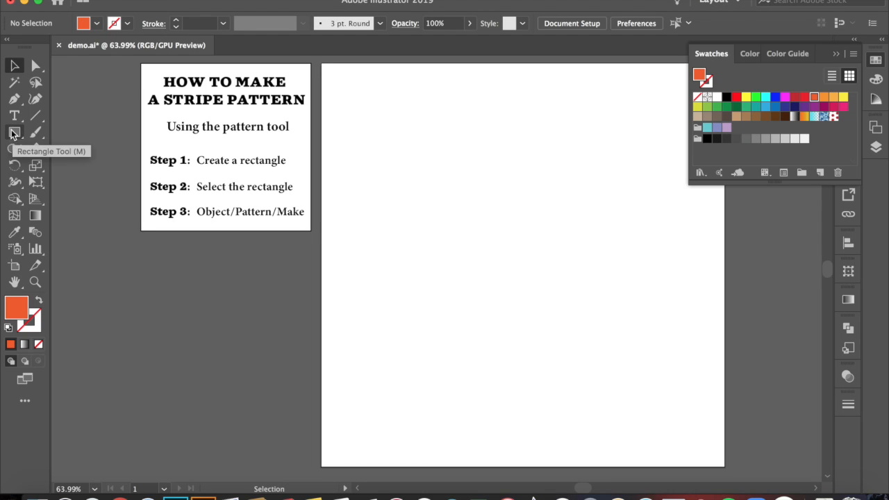
Draw a tall, narrow orange-filled rectangle near the upper left of the artboard
{"action": "left_click", "coordinate": [14, 132]}
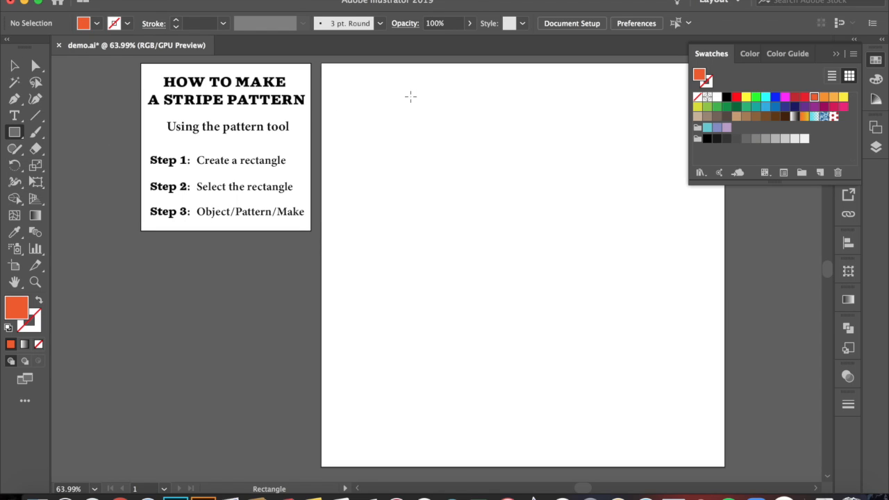
{"action": "mouse_move", "coordinate": [390, 102]}
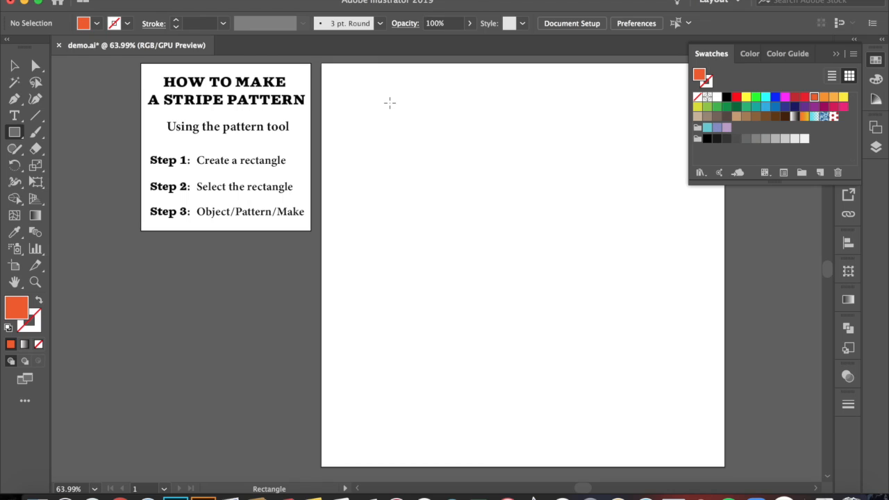
{"action": "left_click_drag", "start_coordinate": [389, 103], "coordinate": [417, 167]}
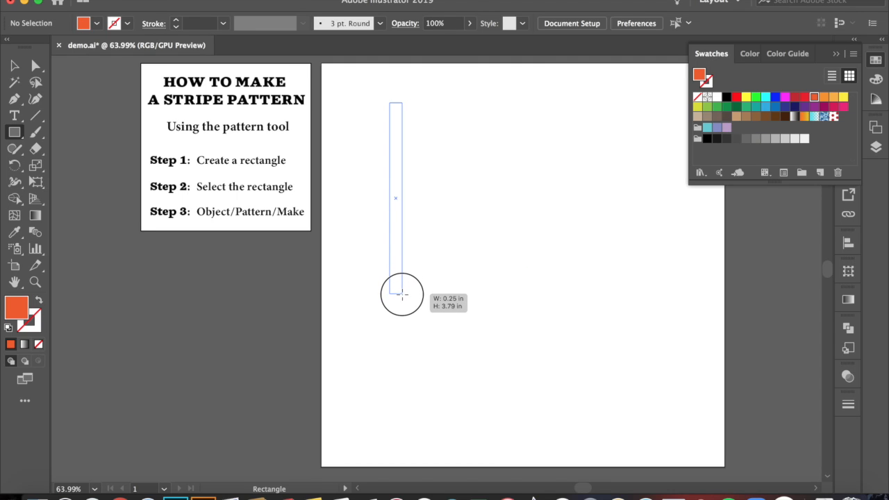
{"action": "left_click_drag", "start_coordinate": [396, 292], "coordinate": [455, 297]}
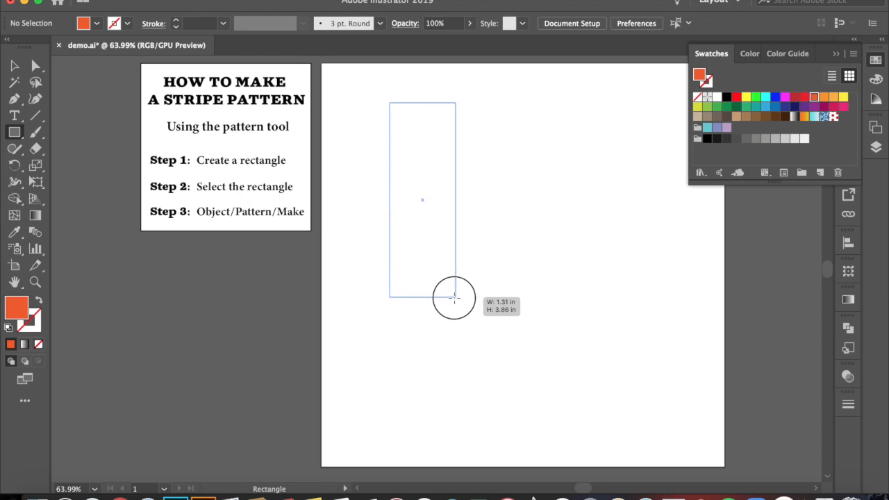
{"action": "left_click_drag", "start_coordinate": [455, 297], "coordinate": [401, 290]}
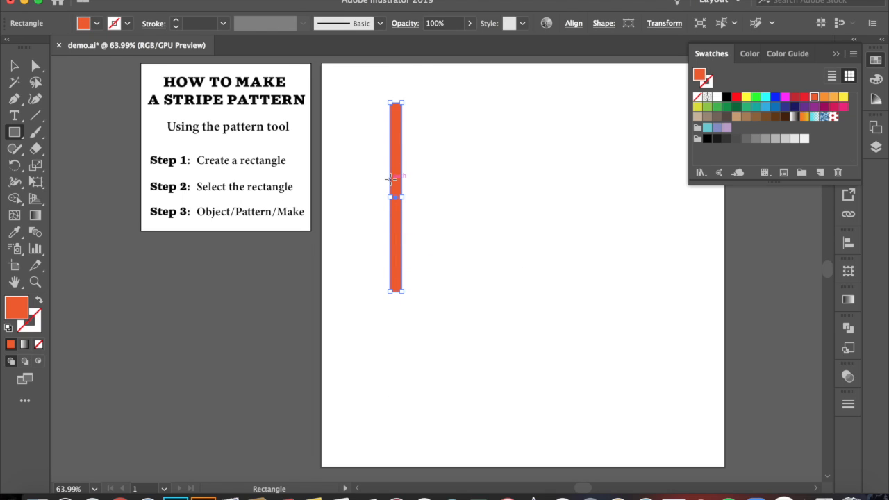
{"action": "mouse_move", "coordinate": [401, 289]}
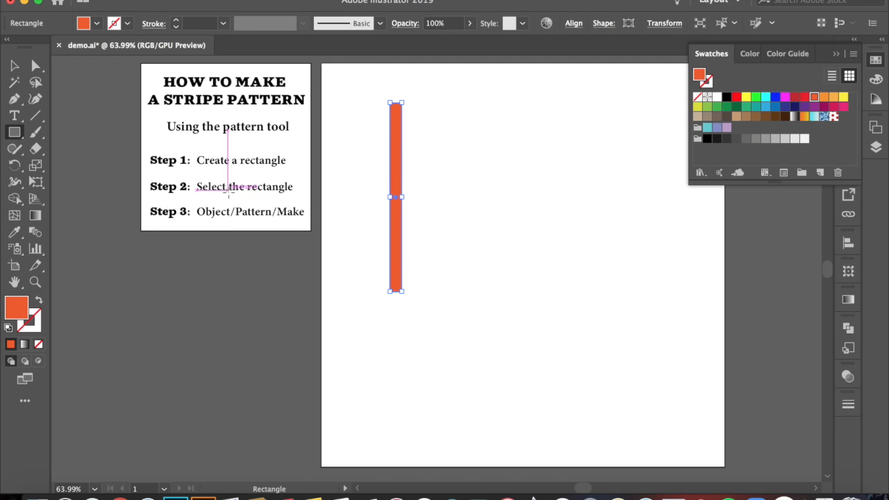
{"action": "mouse_move", "coordinate": [381, 182]}
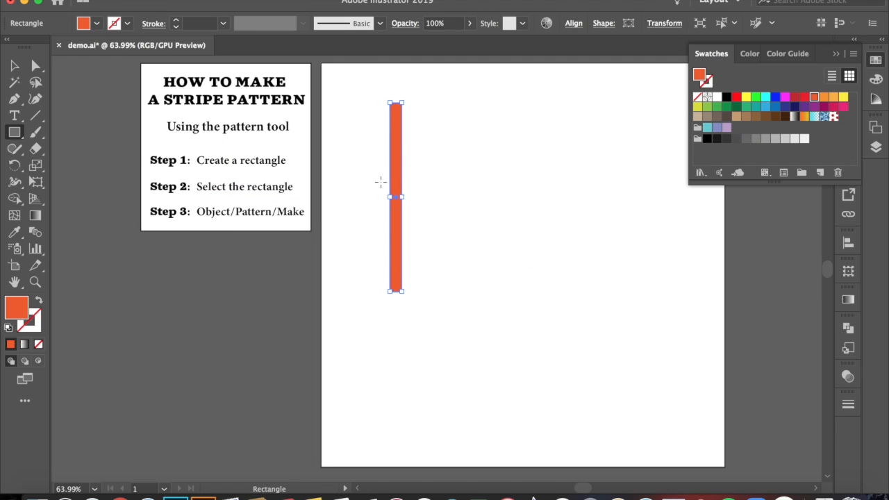
{"action": "mouse_move", "coordinate": [159, 223]}
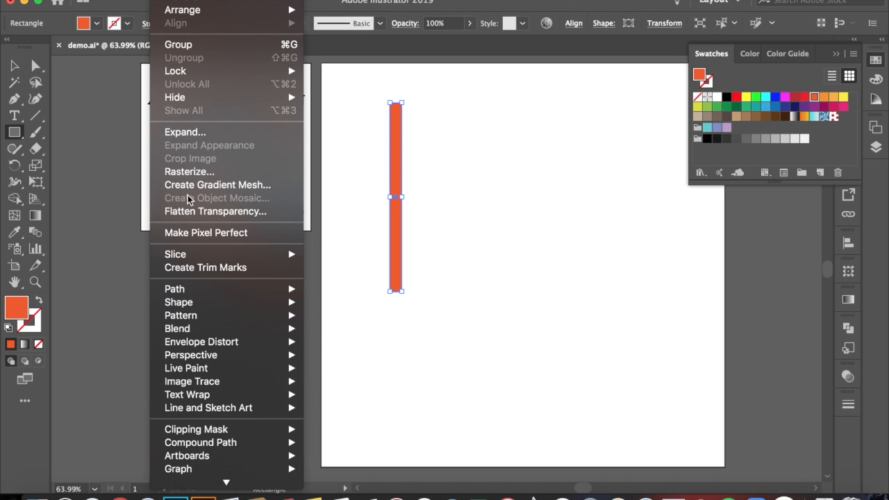
{"action": "mouse_move", "coordinate": [181, 315]}
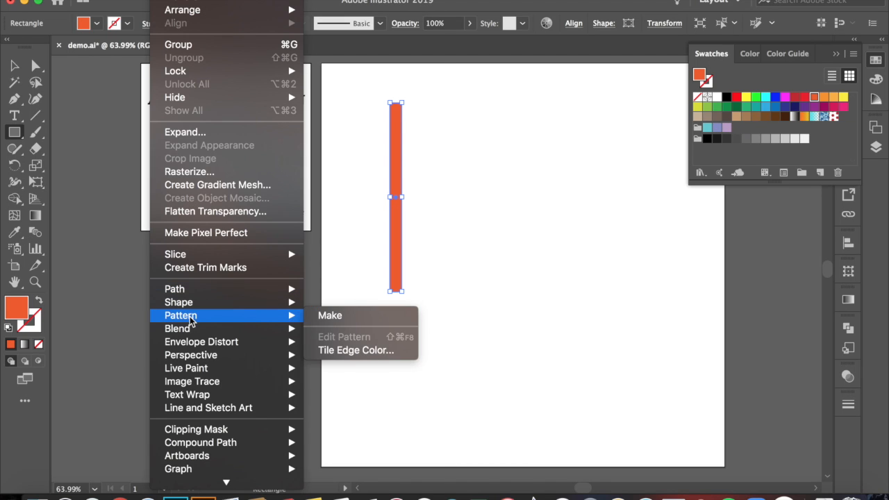
{"action": "mouse_move", "coordinate": [330, 315]}
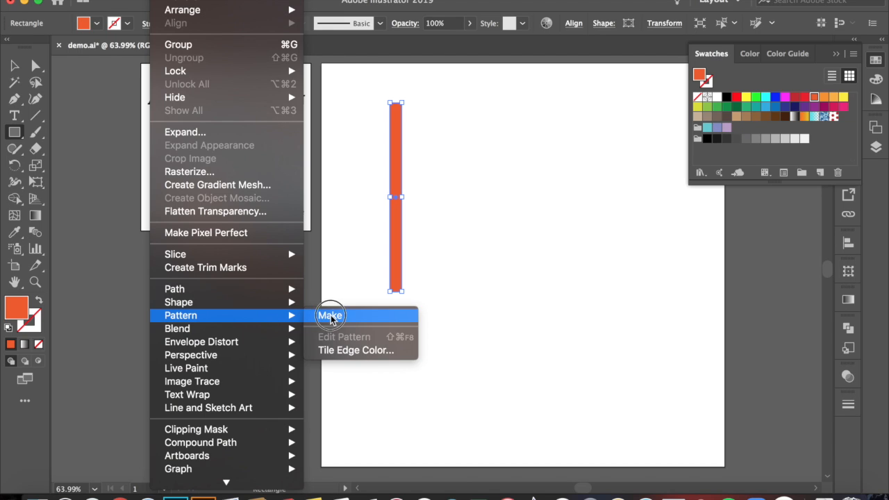
Choose Object > Pattern > Make to turn the orange rectangle into a pattern
{"action": "left_click", "coordinate": [330, 314]}
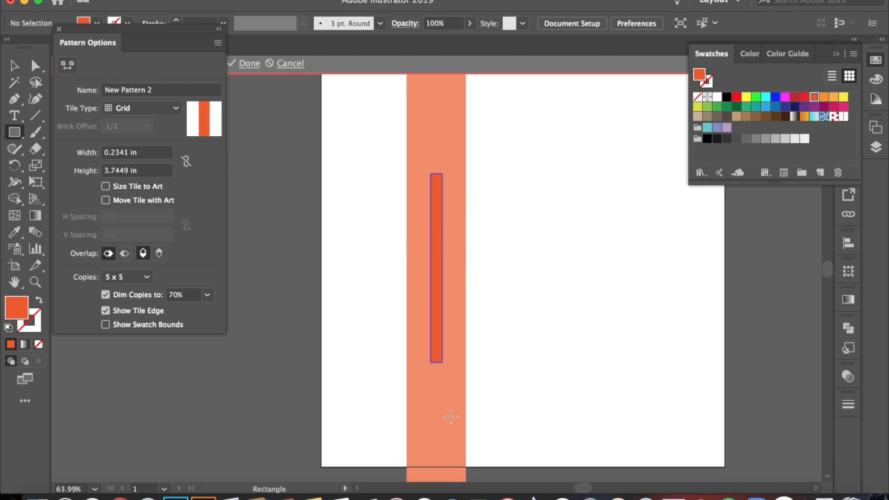
{"action": "mouse_move", "coordinate": [473, 401]}
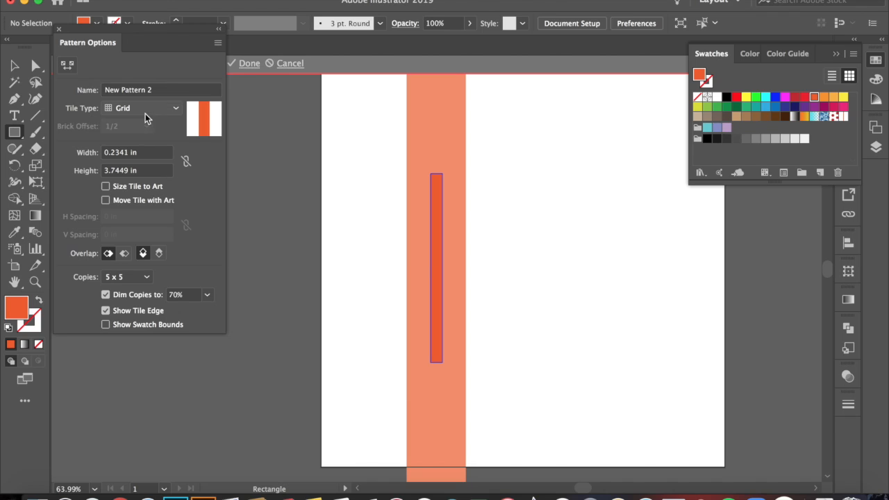
{"action": "mouse_move", "coordinate": [71, 68]}
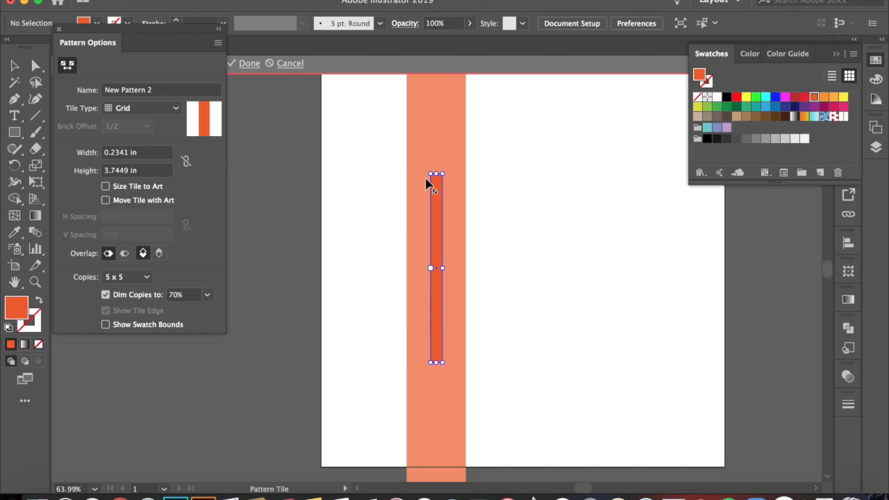
{"action": "mouse_move", "coordinate": [443, 182]}
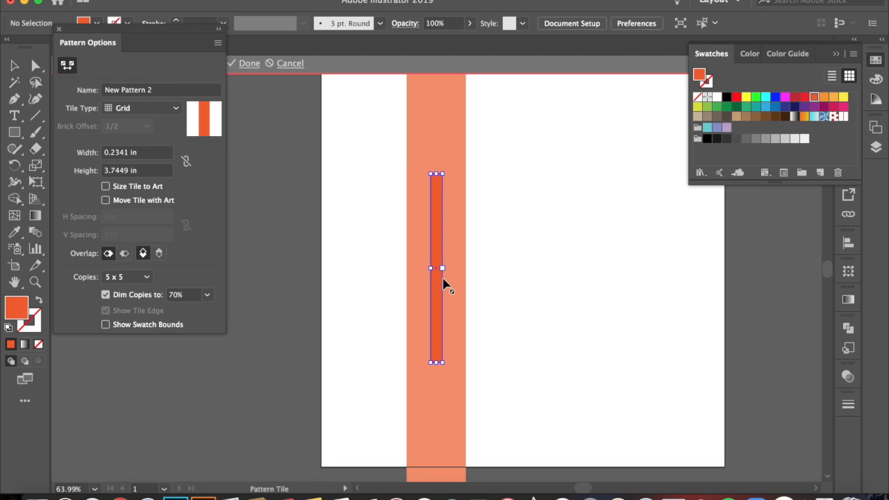
{"action": "mouse_move", "coordinate": [443, 274]}
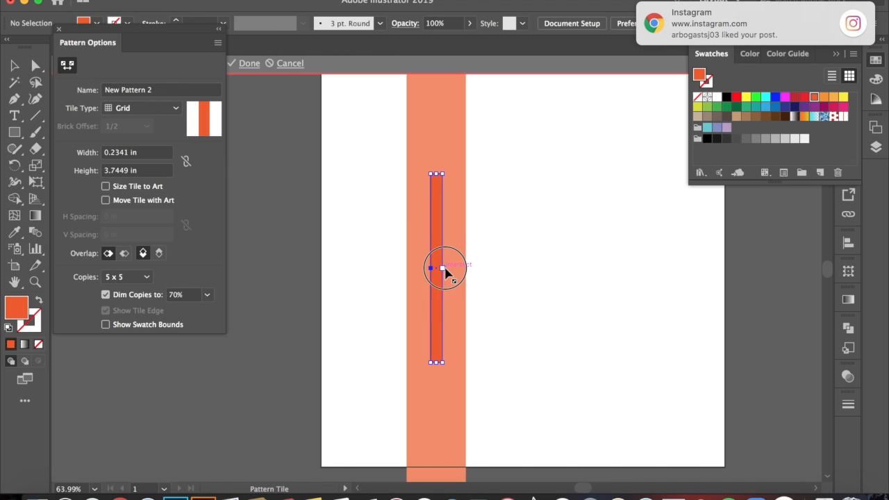
Widen the pattern tile to a width of 0.6117 for white gaps between stripes
{"action": "left_click_drag", "start_coordinate": [443, 267], "coordinate": [464, 267]}
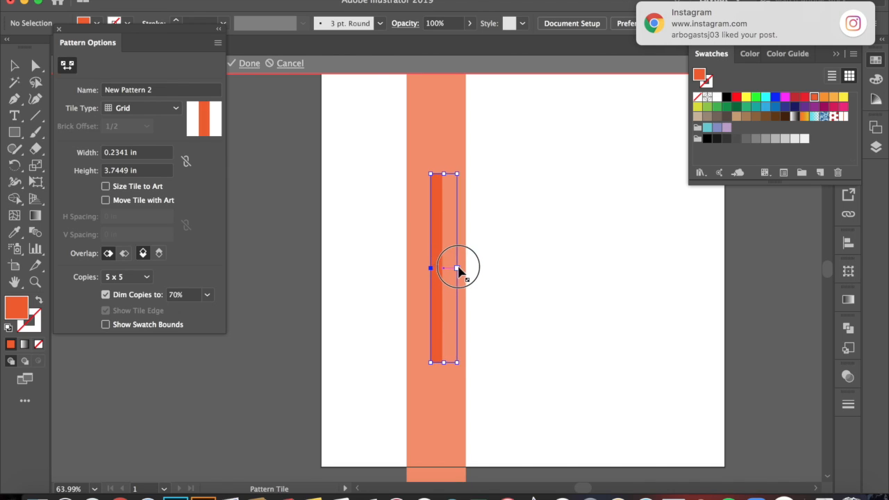
{"action": "type", "text": "0.6117"}
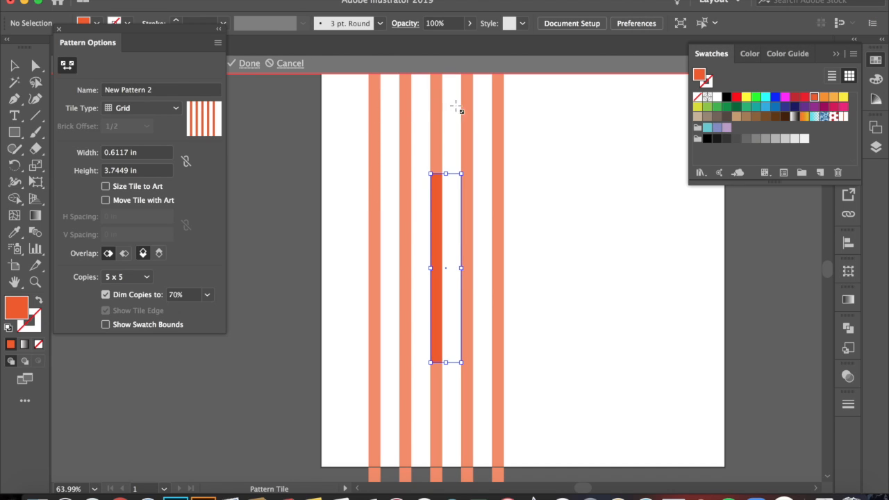
{"action": "mouse_move", "coordinate": [476, 274]}
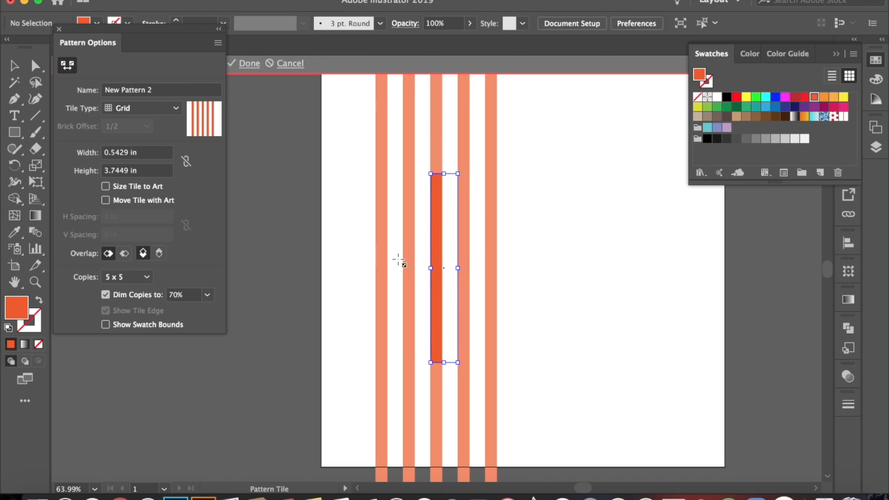
{"action": "mouse_move", "coordinate": [460, 273]}
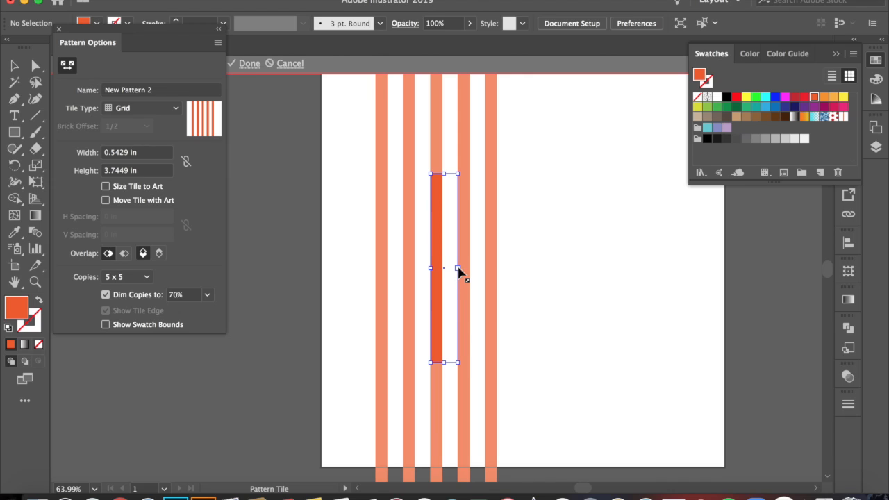
{"action": "mouse_move", "coordinate": [483, 269]}
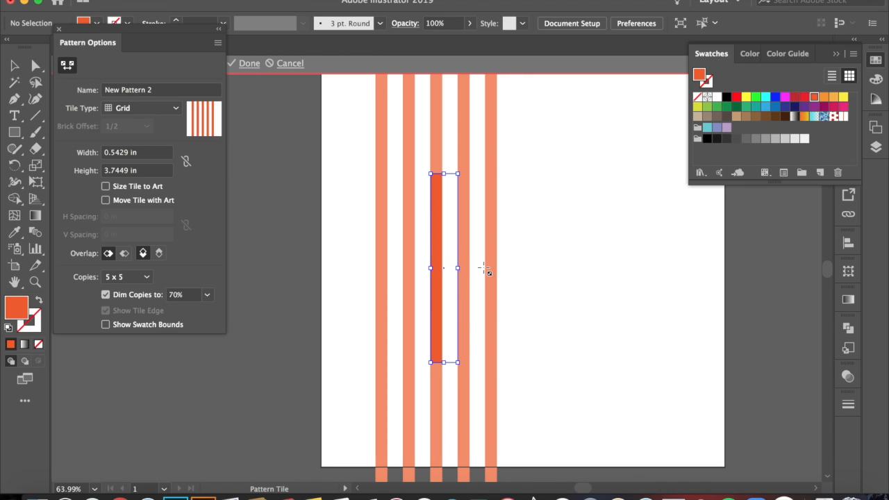
{"action": "mouse_move", "coordinate": [254, 76]}
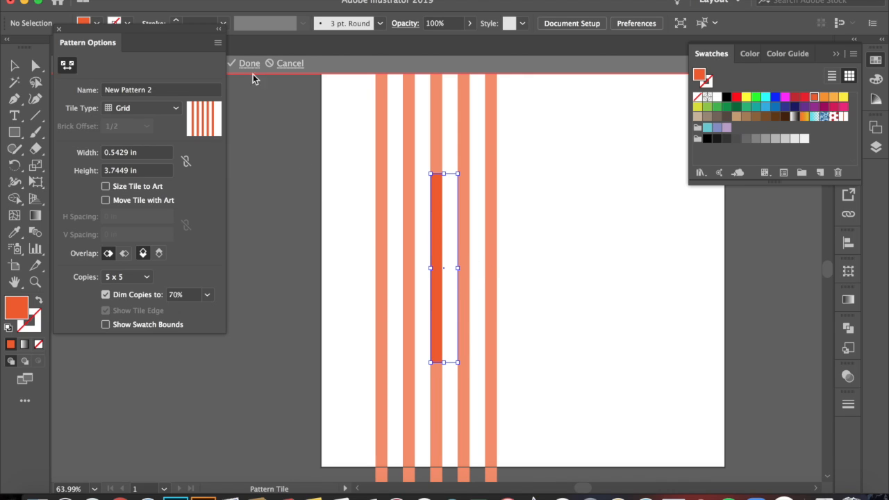
{"action": "mouse_move", "coordinate": [290, 67]}
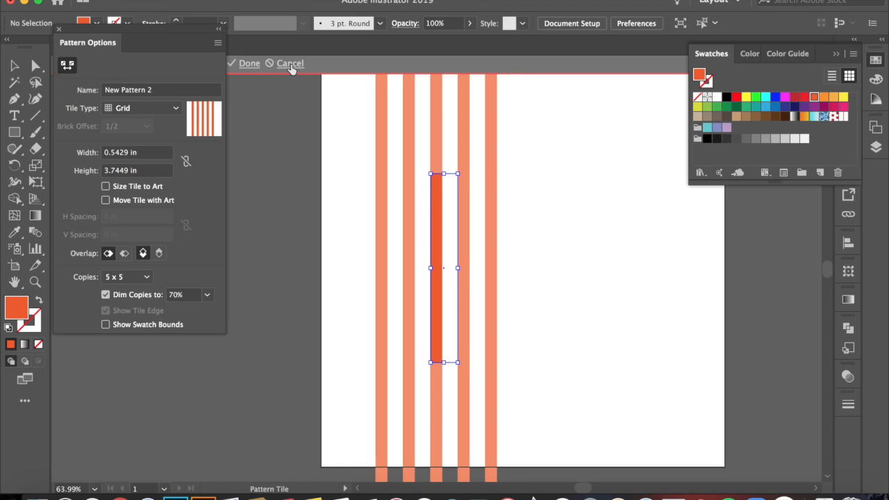
{"action": "mouse_move", "coordinate": [352, 152]}
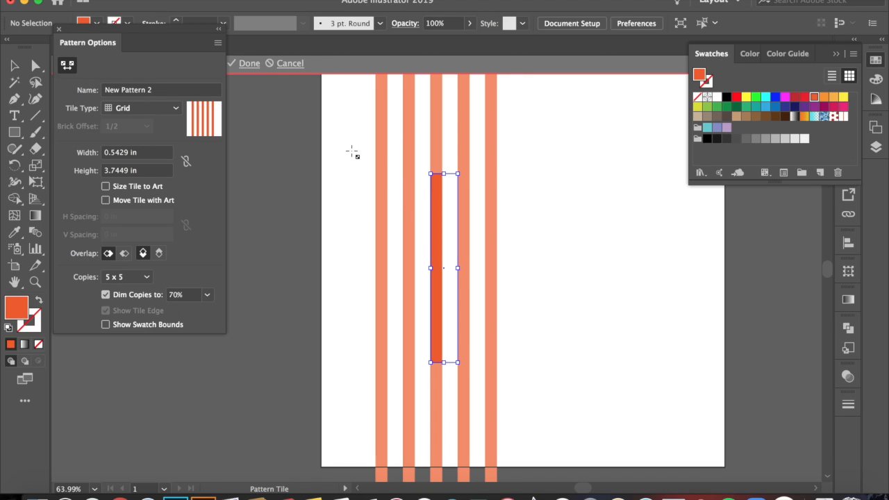
{"action": "mouse_move", "coordinate": [279, 99]}
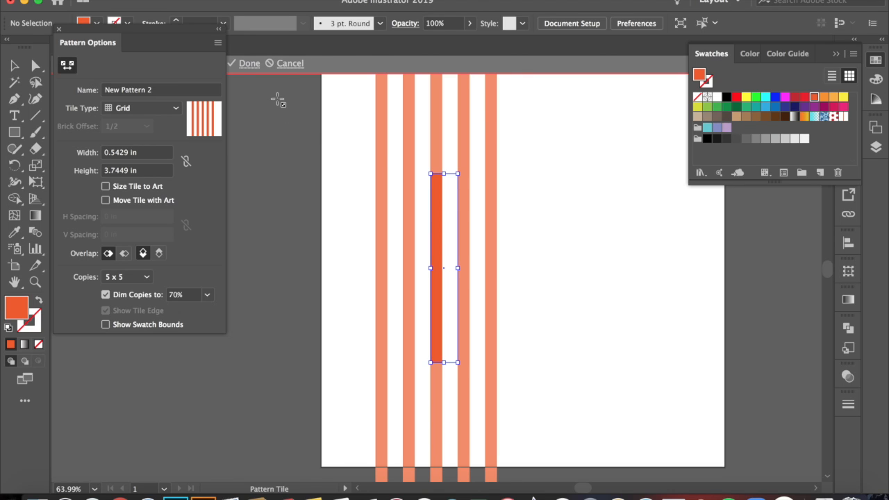
Finish pattern editing, saving the stripe as New Pattern 2 in Swatches
{"action": "left_click", "coordinate": [249, 63]}
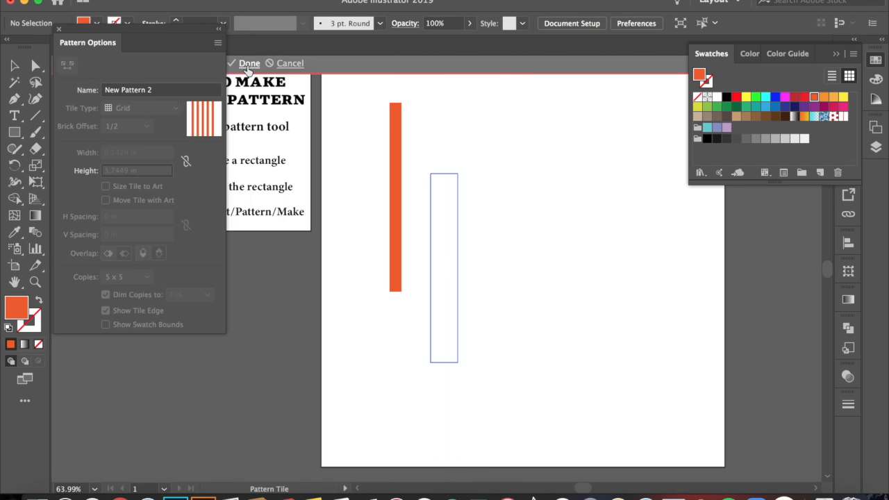
Draw a large rectangle on the right side of the page beside the stripe
{"action": "left_click", "coordinate": [249, 64]}
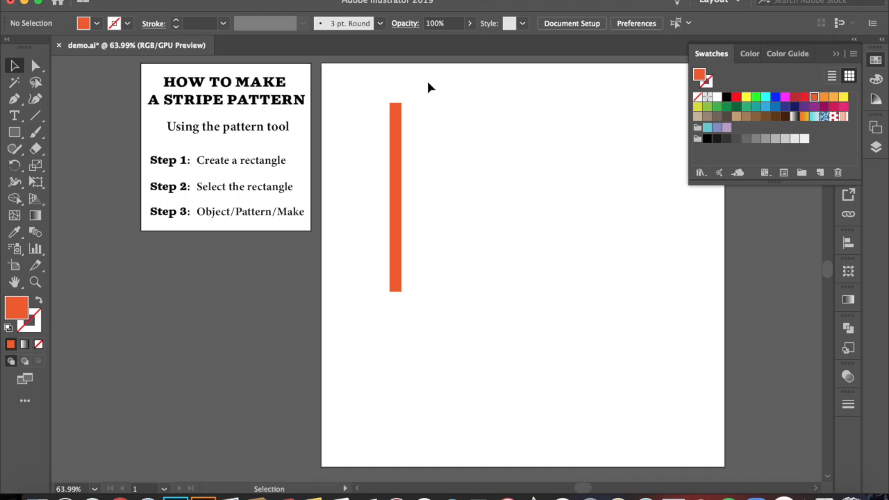
{"action": "mouse_move", "coordinate": [465, 223]}
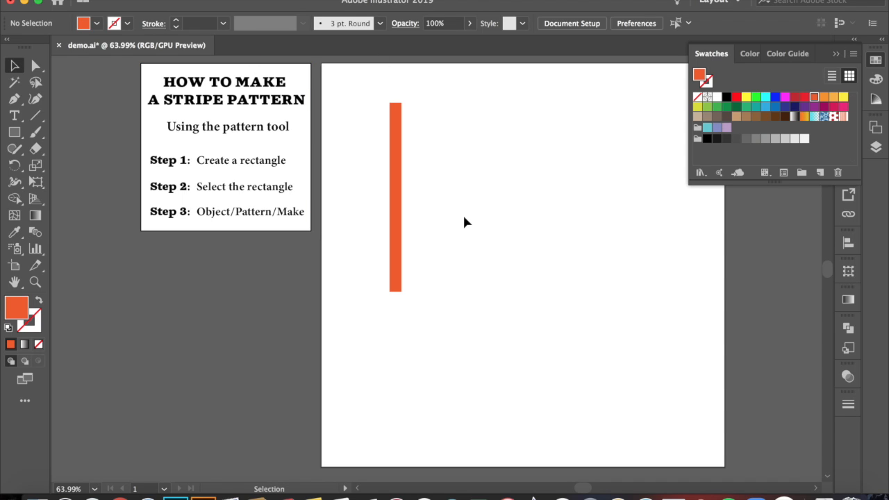
{"action": "mouse_move", "coordinate": [59, 171]}
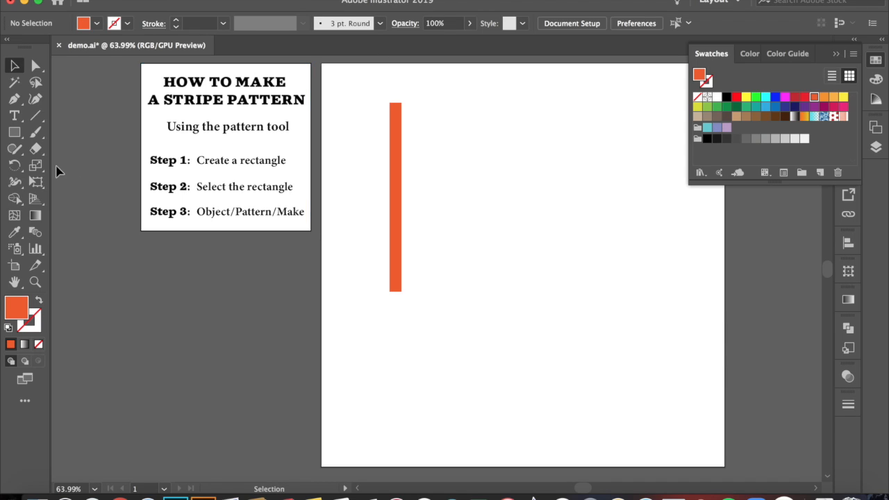
{"action": "left_click", "coordinate": [11, 136]}
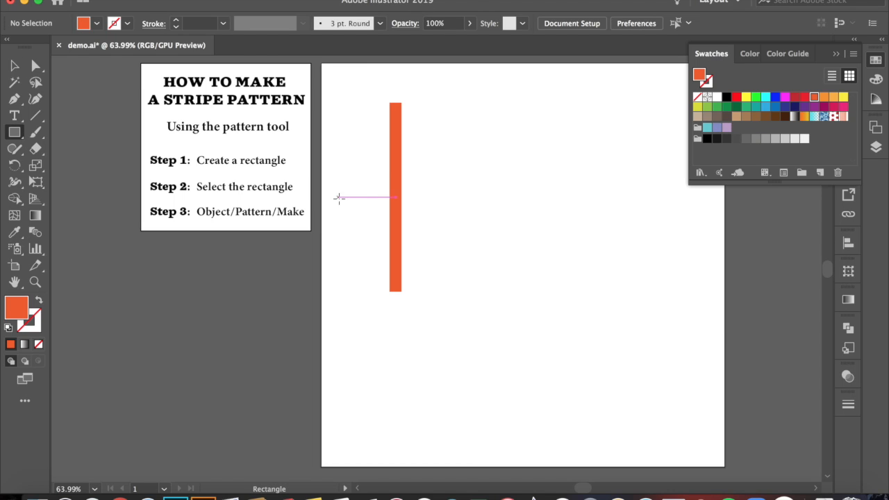
{"action": "left_click_drag", "start_coordinate": [459, 91], "coordinate": [621, 398]}
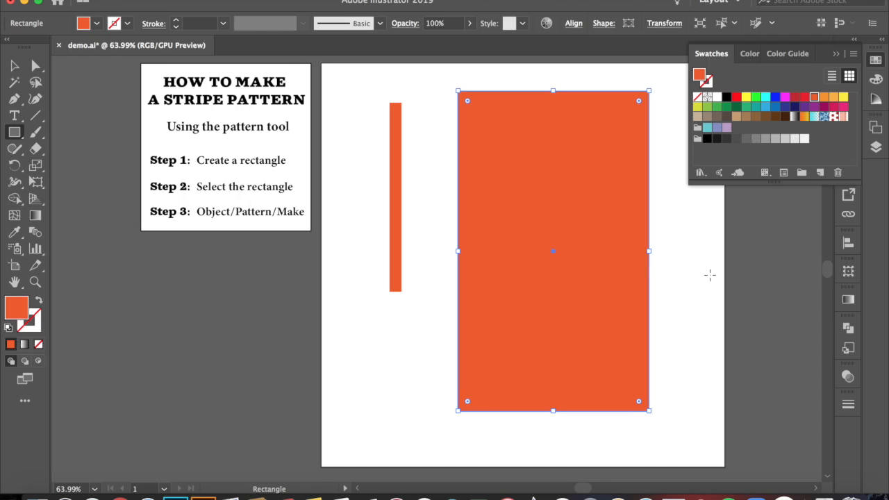
{"action": "mouse_move", "coordinate": [769, 85]}
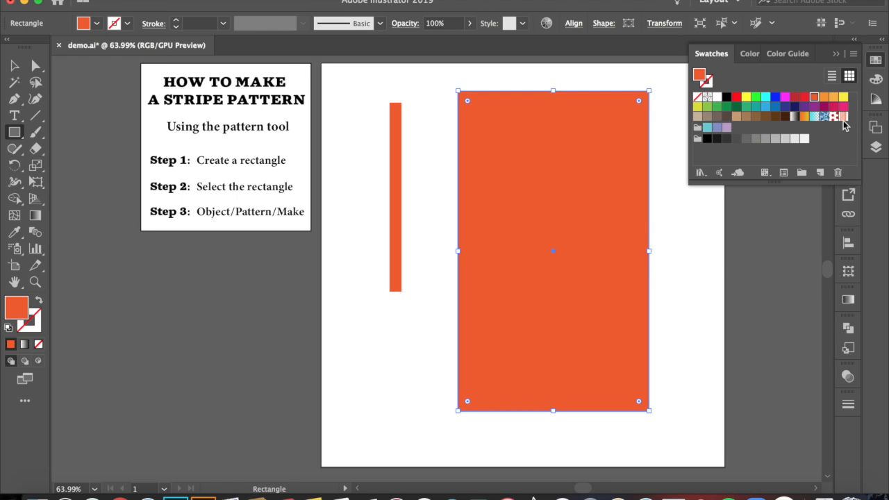
Apply the new orange stripe pattern swatch as the large rectangle's fill
{"action": "left_click", "coordinate": [848, 115]}
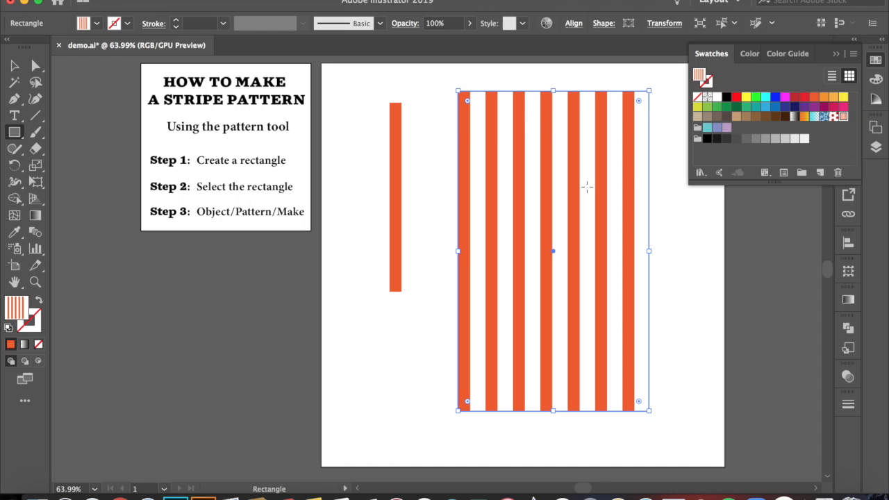
{"action": "mouse_move", "coordinate": [514, 182]}
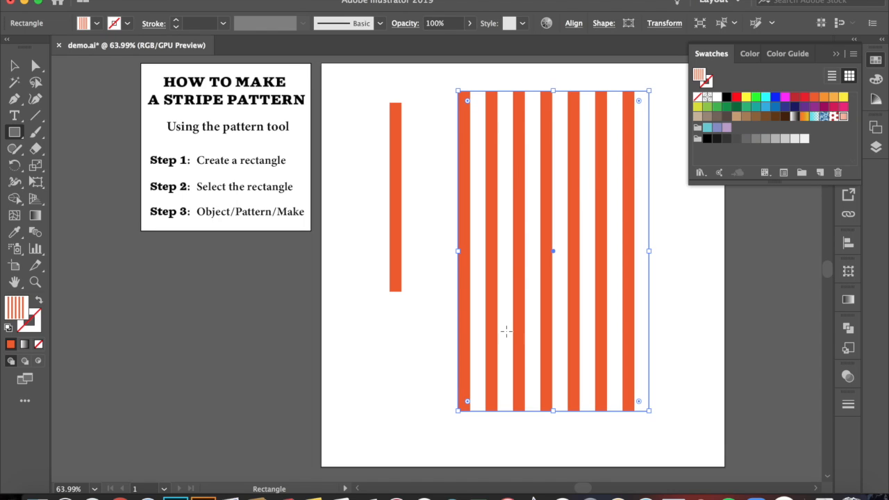
{"action": "mouse_move", "coordinate": [579, 151]}
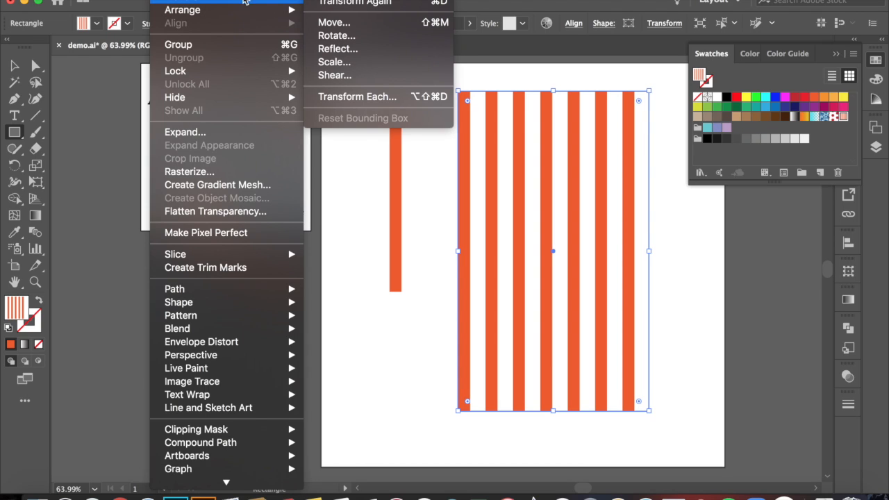
{"action": "mouse_move", "coordinate": [337, 35]}
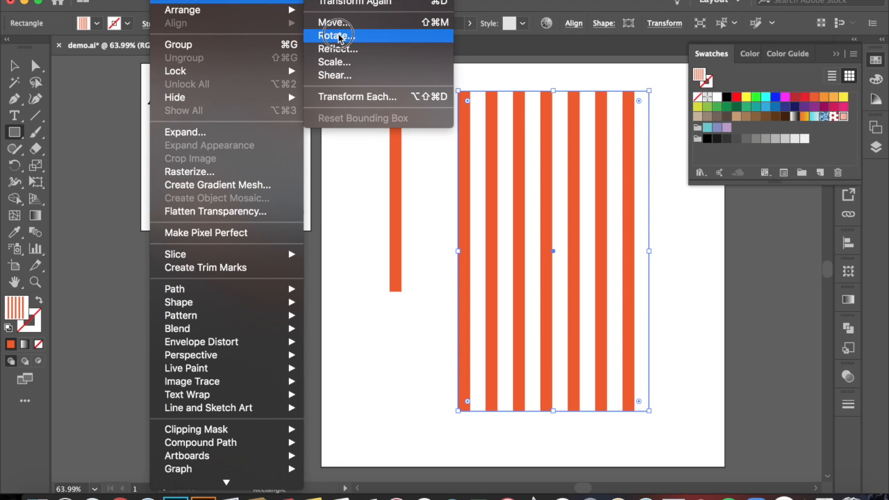
Open the Rotate dialog and set the angle to 325° with preview on
{"action": "left_click", "coordinate": [326, 35]}
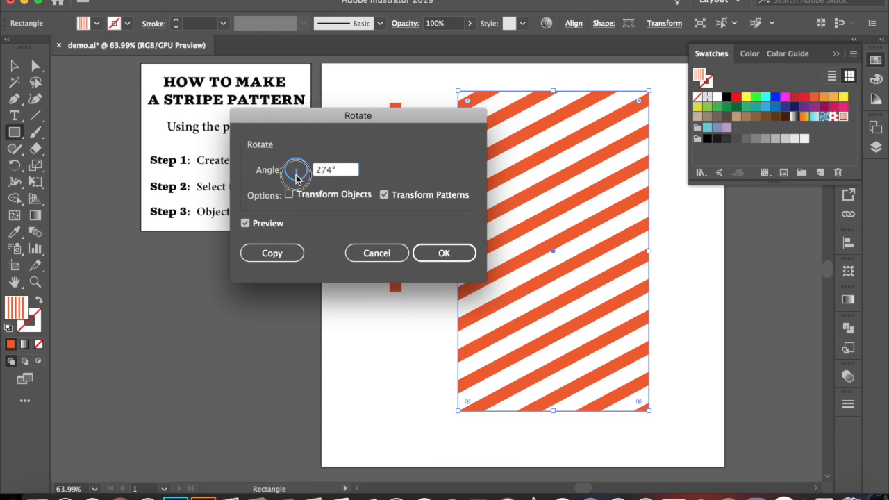
{"action": "left_click_drag", "start_coordinate": [293, 175], "coordinate": [295, 166]}
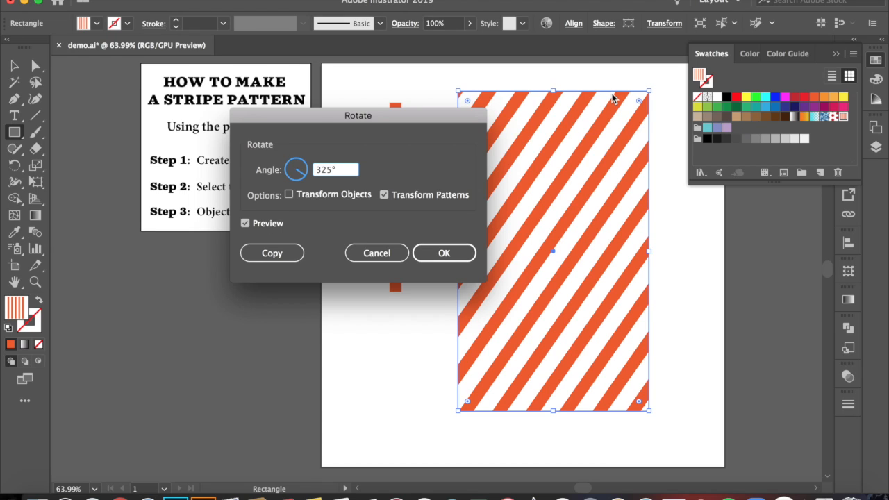
{"action": "mouse_move", "coordinate": [313, 210]}
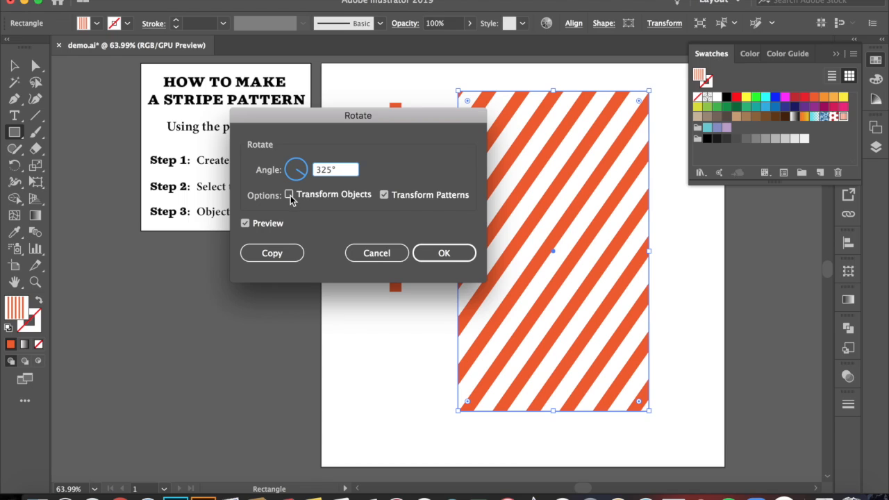
{"action": "left_click", "coordinate": [289, 194]}
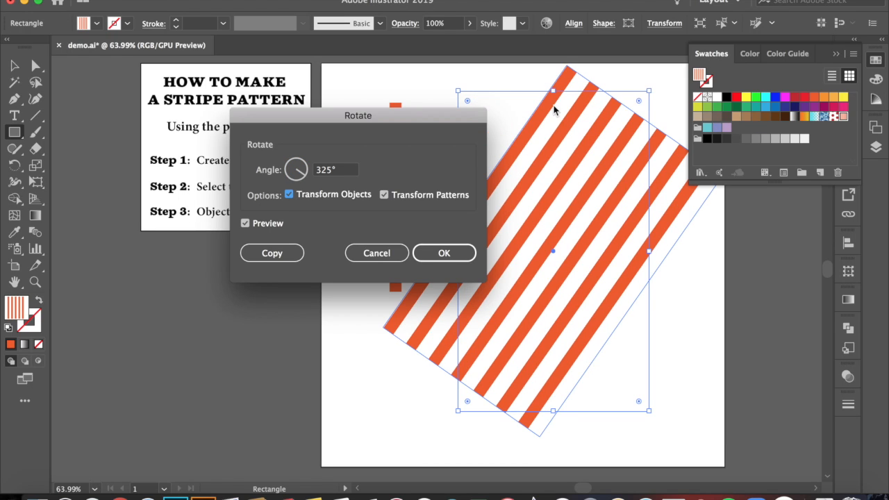
{"action": "mouse_move", "coordinate": [570, 398]}
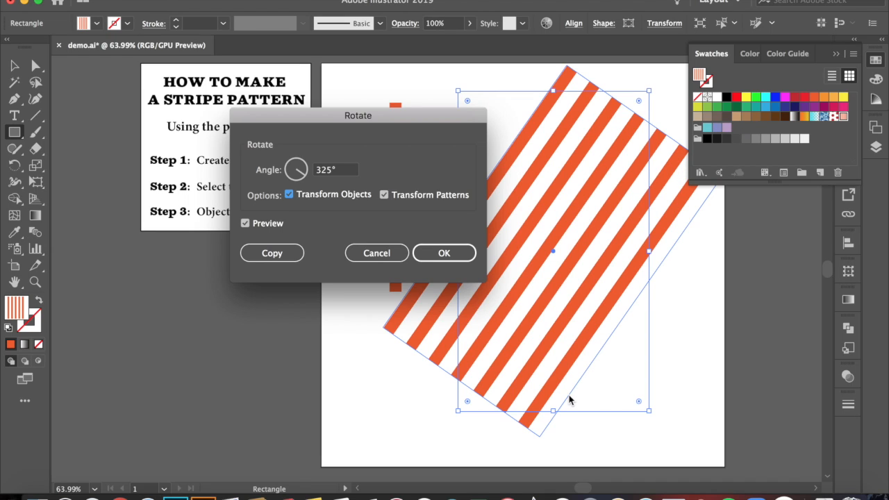
{"action": "mouse_move", "coordinate": [386, 338]}
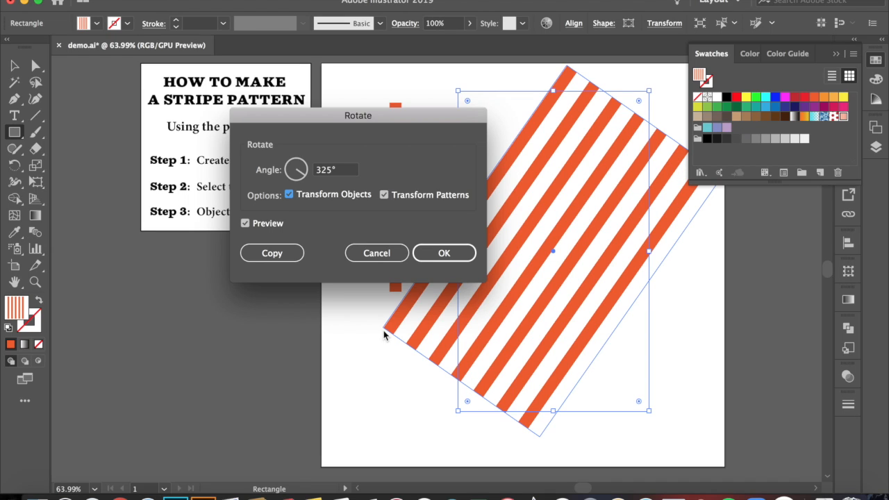
{"action": "left_click", "coordinate": [289, 195]}
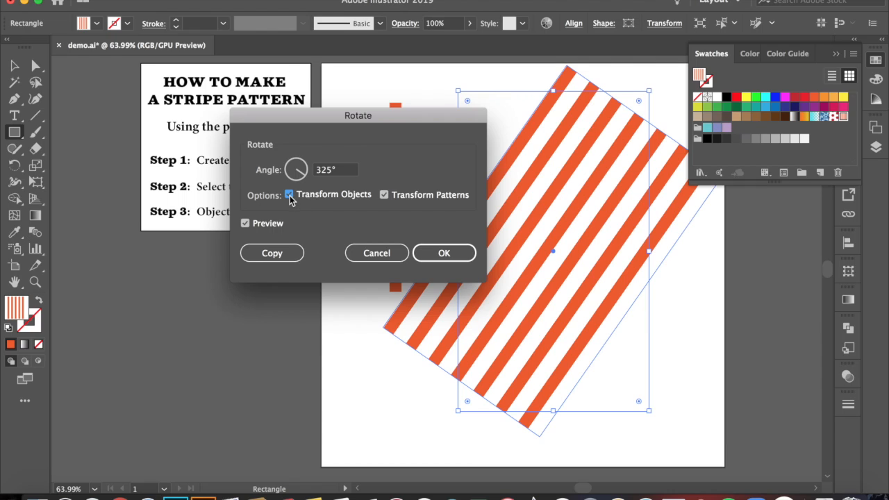
{"action": "left_click", "coordinate": [289, 194]}
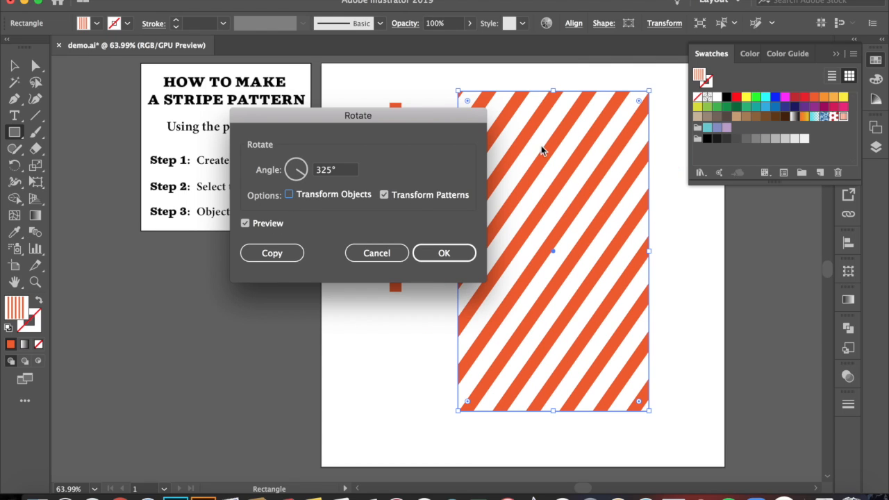
{"action": "mouse_move", "coordinate": [566, 120]}
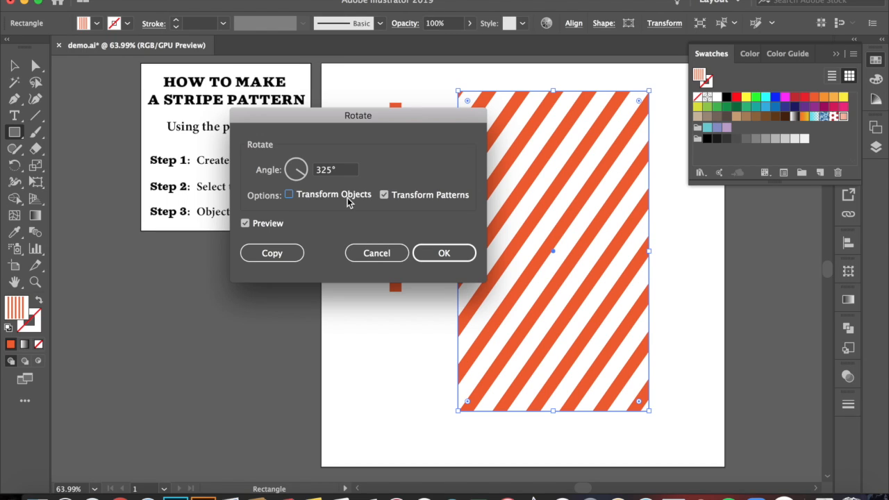
{"action": "left_click", "coordinate": [289, 194]}
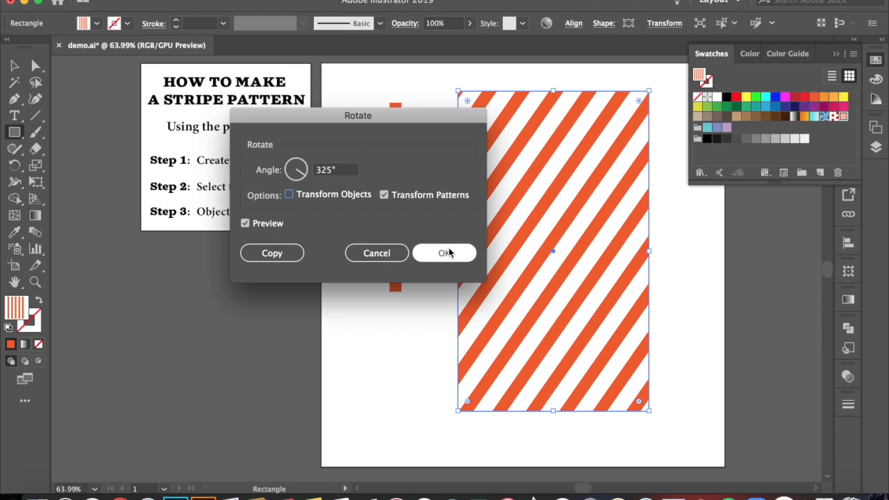
Confirm the 325° pattern-only rotation with OK
{"action": "left_click", "coordinate": [443, 253]}
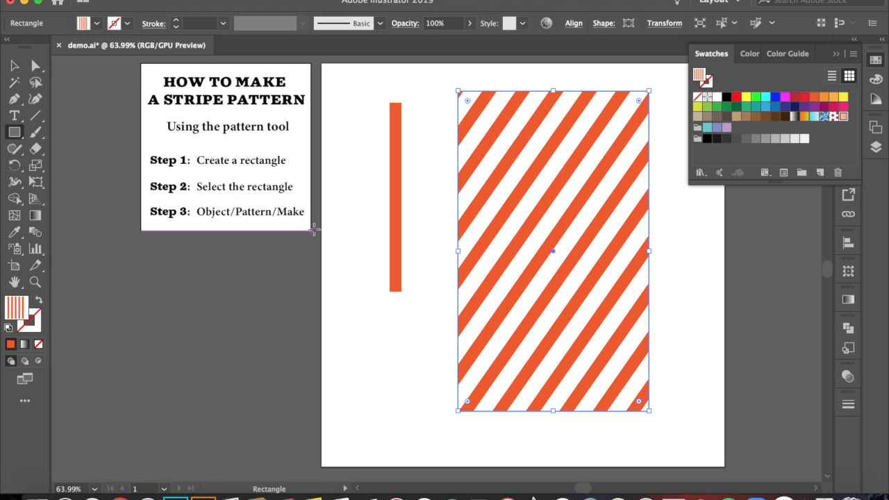
{"action": "mouse_move", "coordinate": [288, 270]}
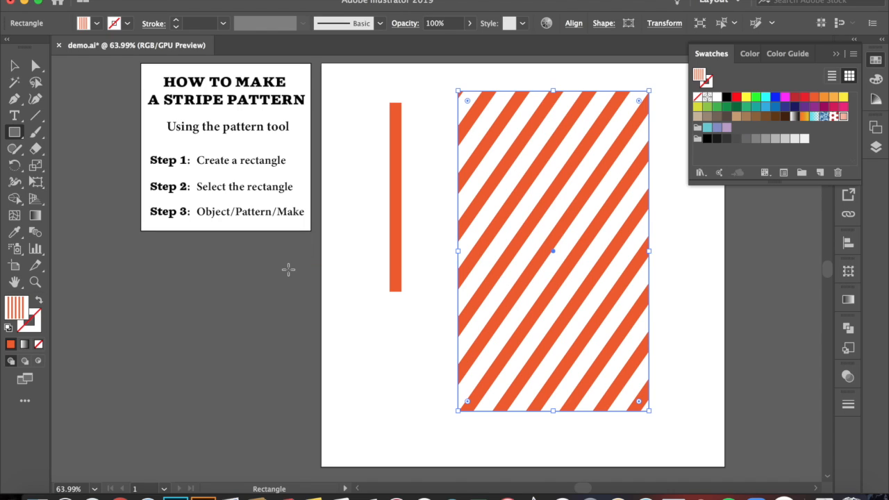